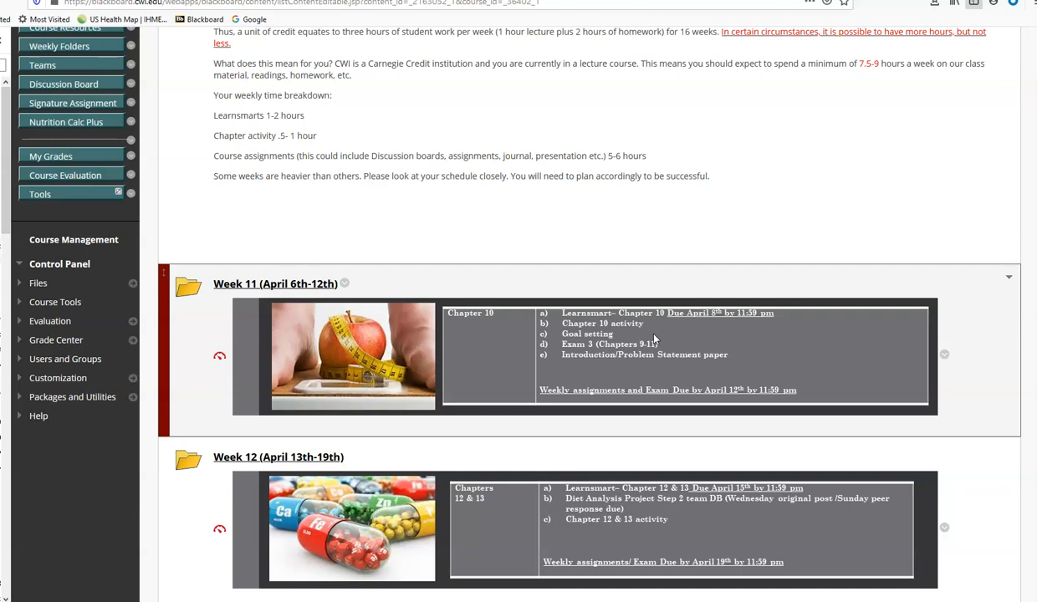
Step: Browse the Week 11 Chapter 10 items and go into the Step 1 A & B folder
{"action": "scroll", "scroll_direction": "down", "scroll_amount": 3}
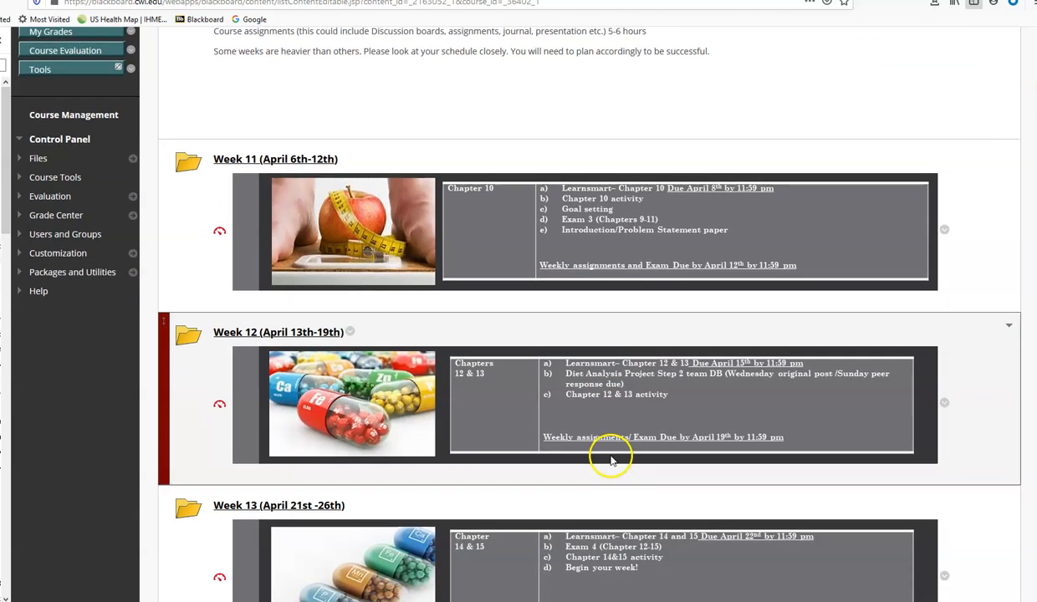
{"action": "mouse_move", "coordinate": [384, 415]}
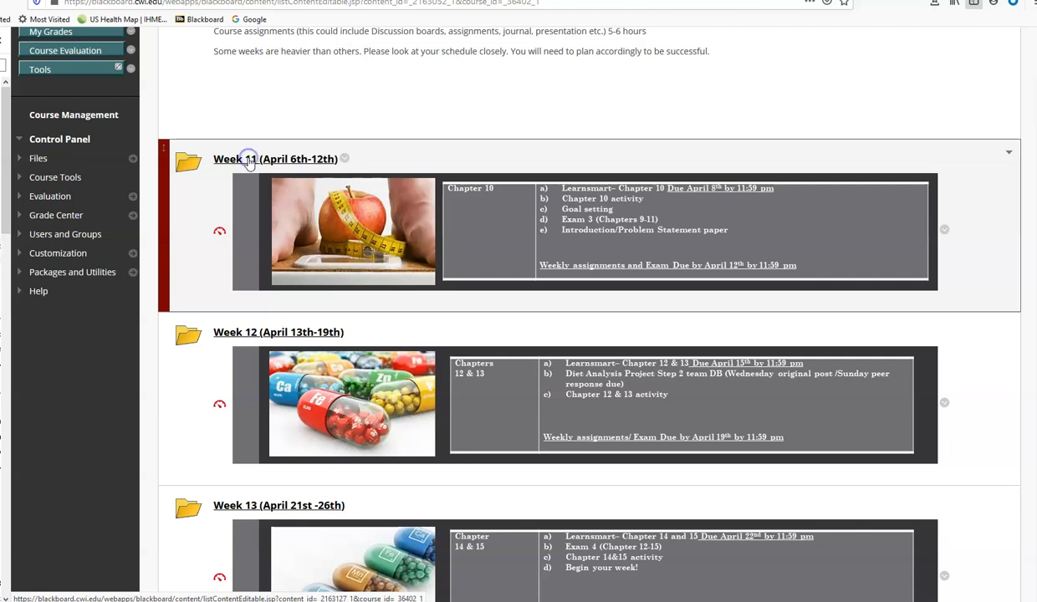
{"action": "left_click", "coordinate": [274, 157]}
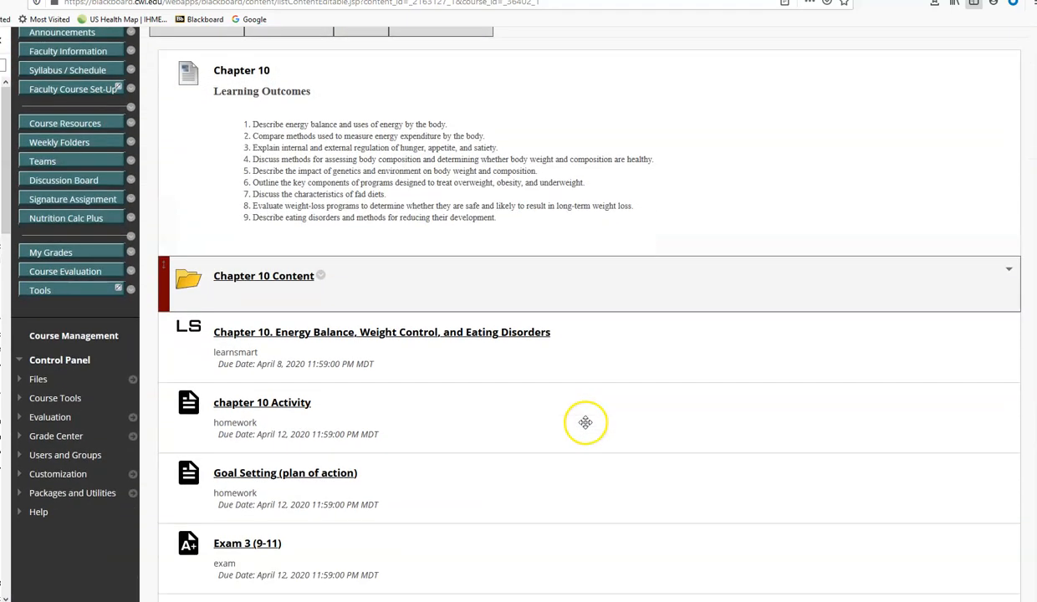
{"action": "scroll", "scroll_direction": "down", "scroll_amount": 3}
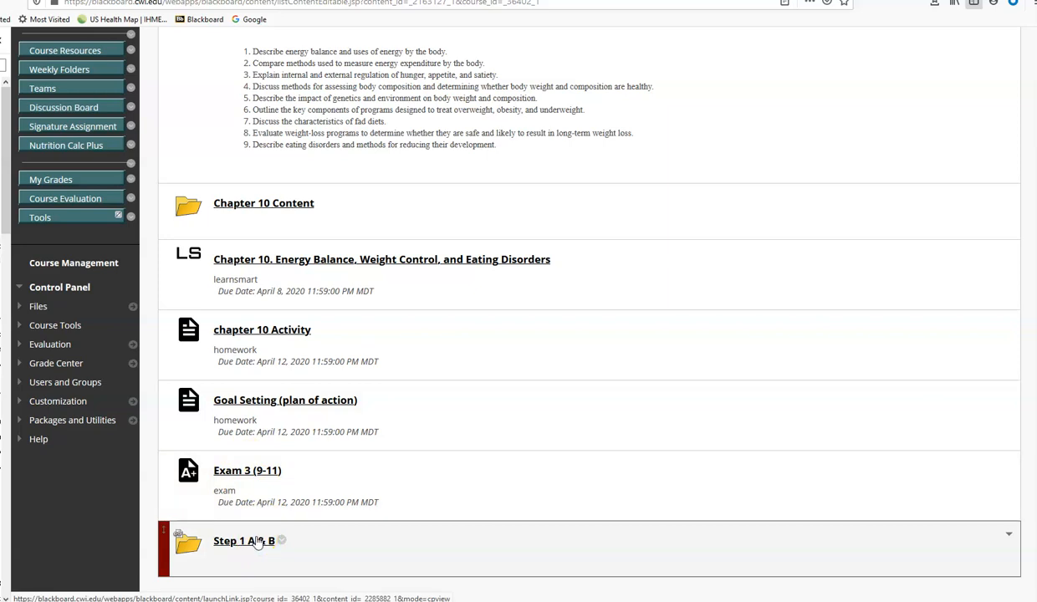
{"action": "left_click", "coordinate": [245, 540]}
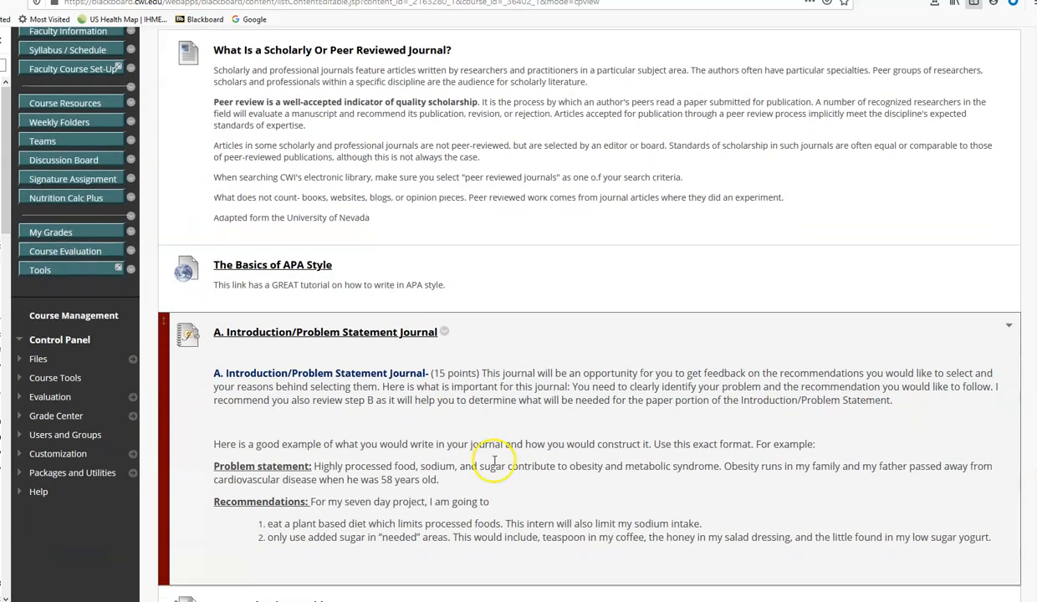
Step: Scroll through the Introduction/Problem Statement journal and paper instructions
{"action": "scroll", "scroll_direction": "down", "scroll_amount": 3}
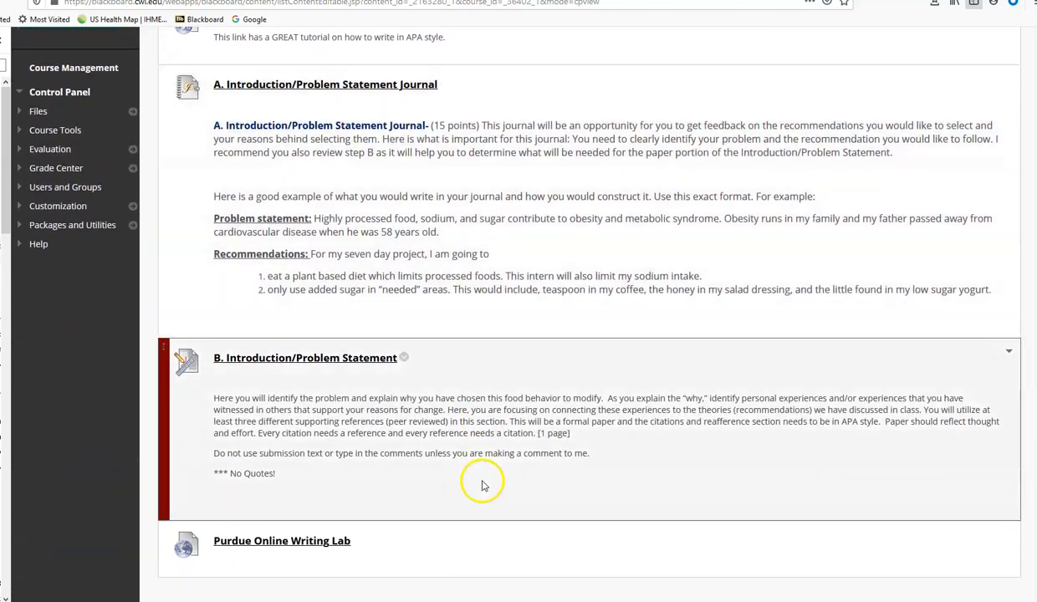
{"action": "mouse_move", "coordinate": [605, 441]}
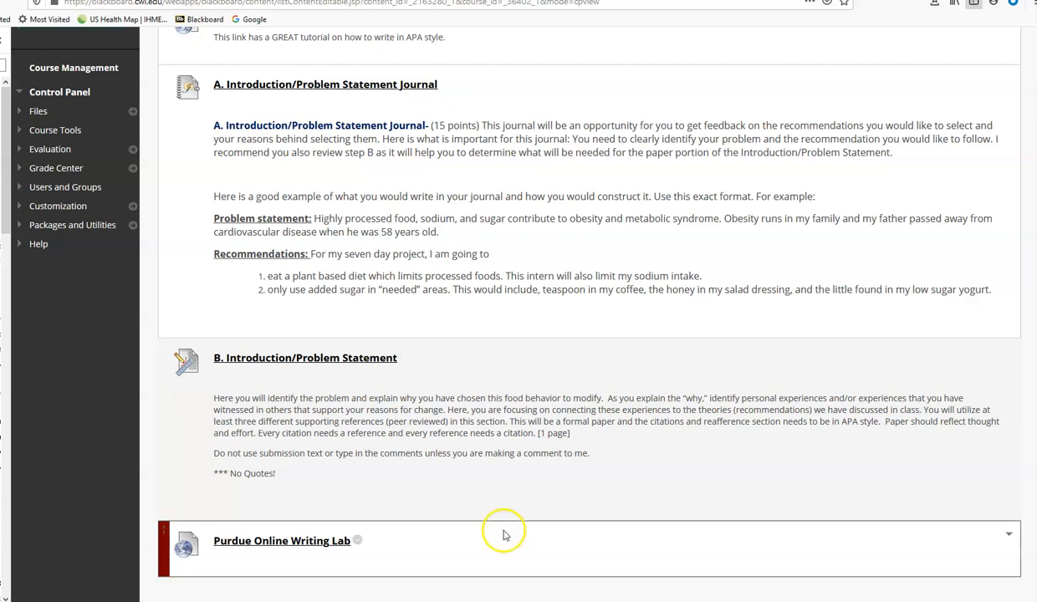
{"action": "mouse_move", "coordinate": [315, 549]}
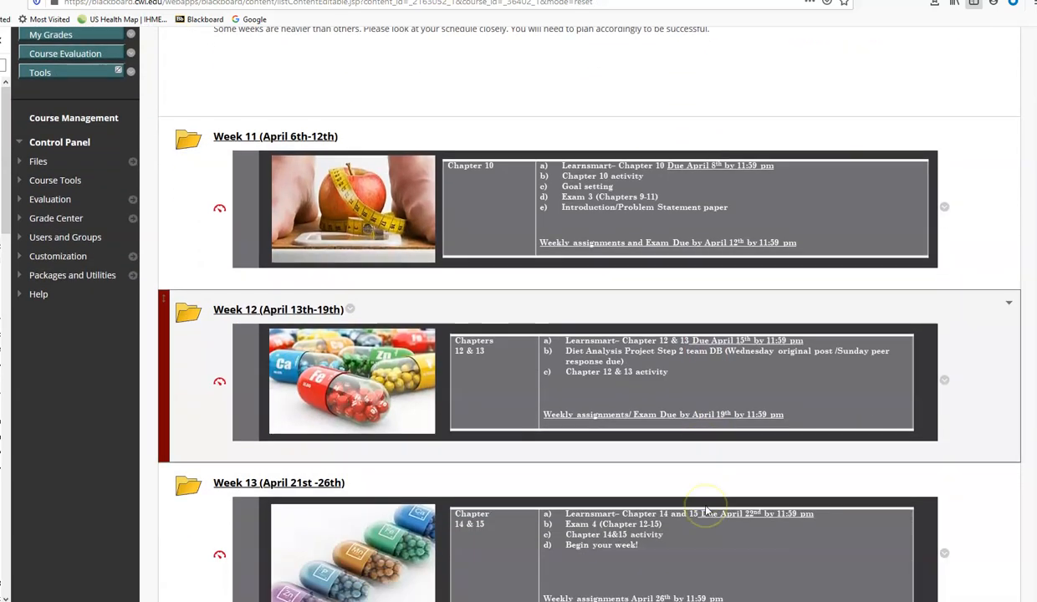
{"action": "scroll", "scroll_direction": "down", "scroll_amount": 3}
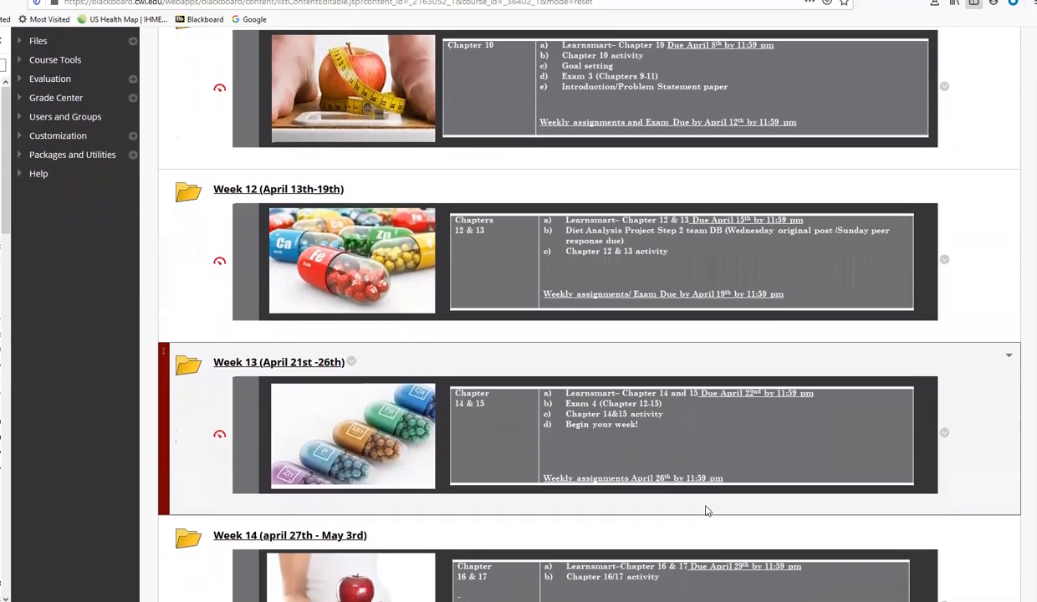
{"action": "scroll", "scroll_direction": "down", "scroll_amount": 3}
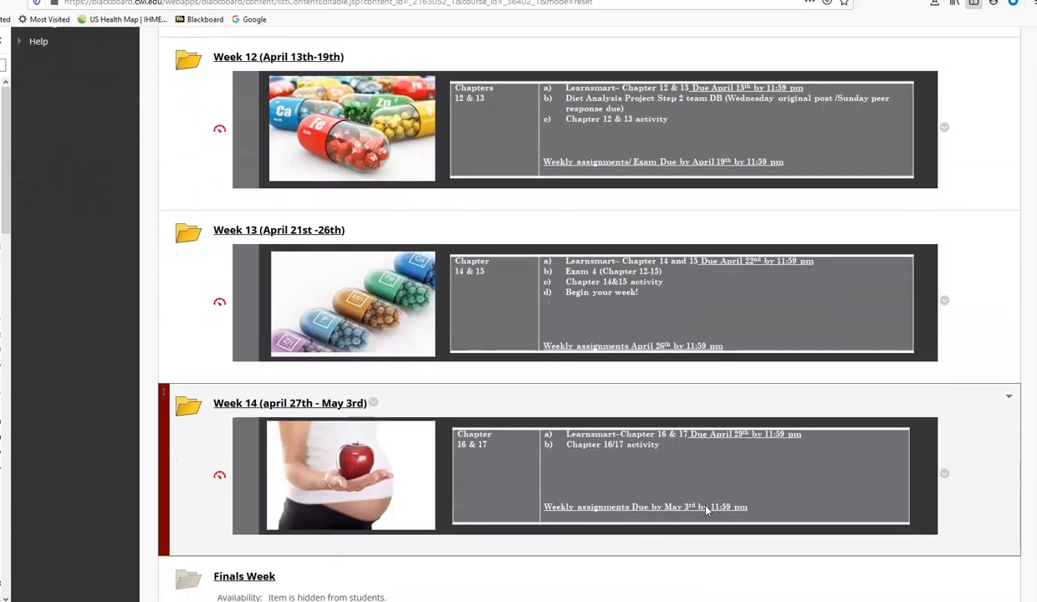